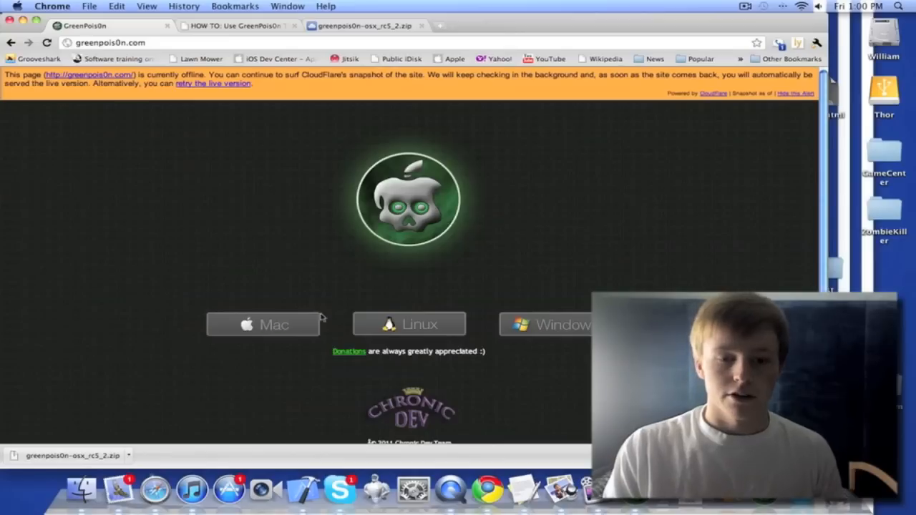
pyautogui.moveTo(364, 294)
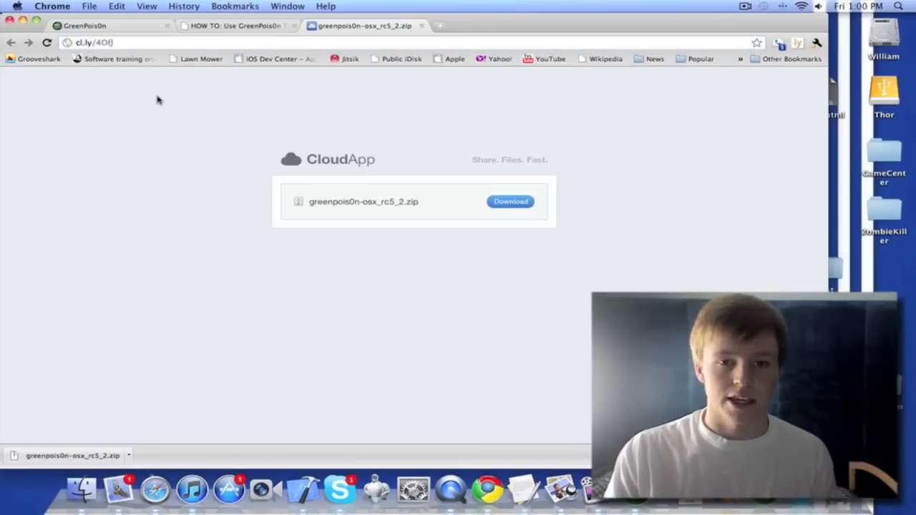
pyautogui.moveTo(691, 254)
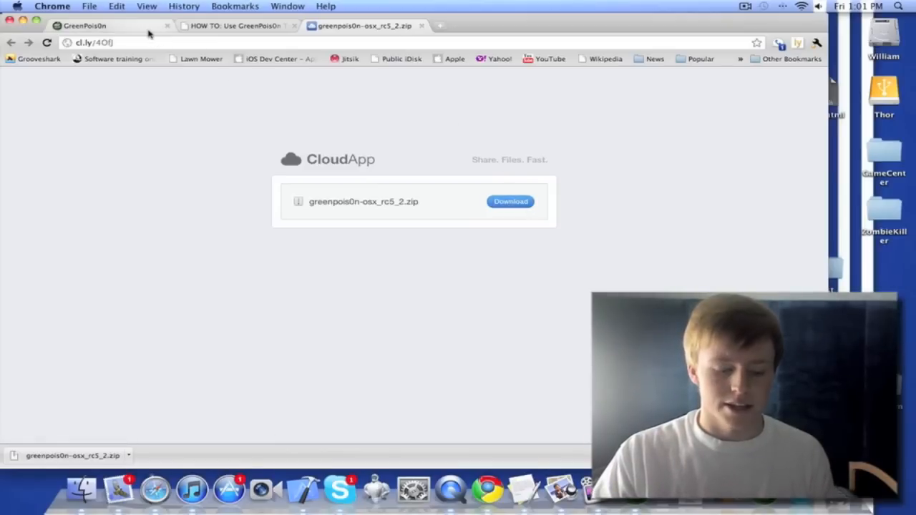
# Step: Return to the GreenPois0n website tab in Chrome
pyautogui.click(82, 26)
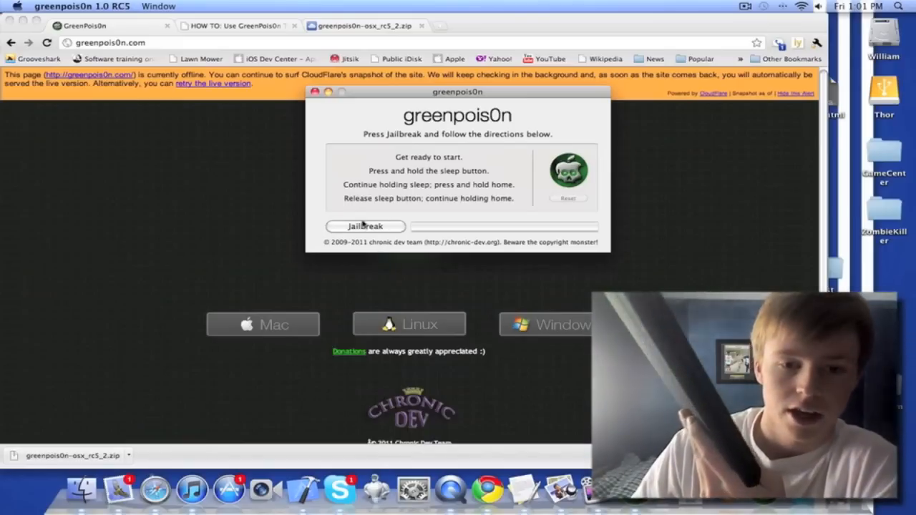
pyautogui.click(364, 226)
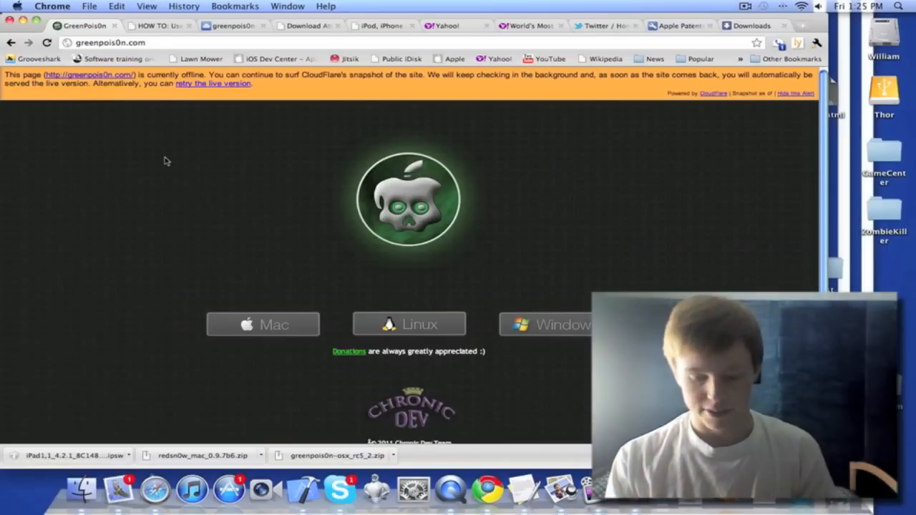
pyautogui.moveTo(189, 204)
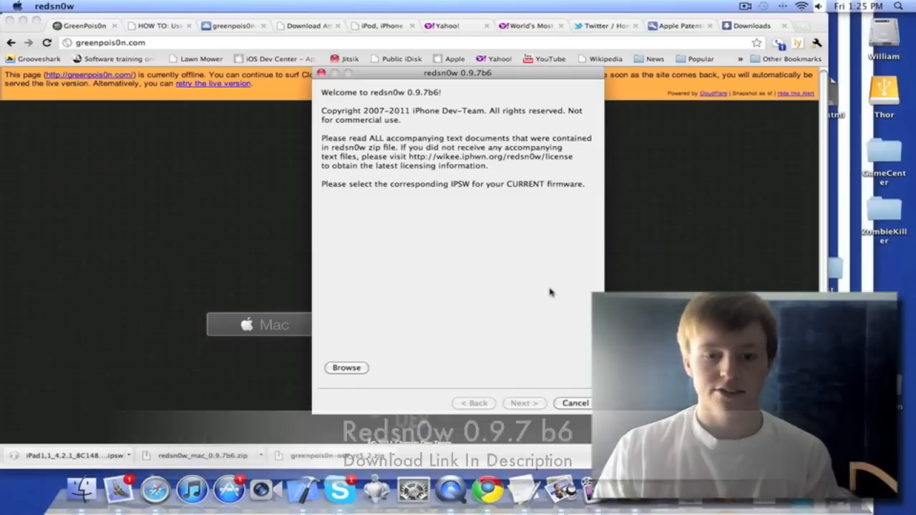
# Step: Load the iPad1,1_4.2.1_8C148_Restore.ipsw firmware into redsn0w and continue to its options
pyautogui.click(345, 367)
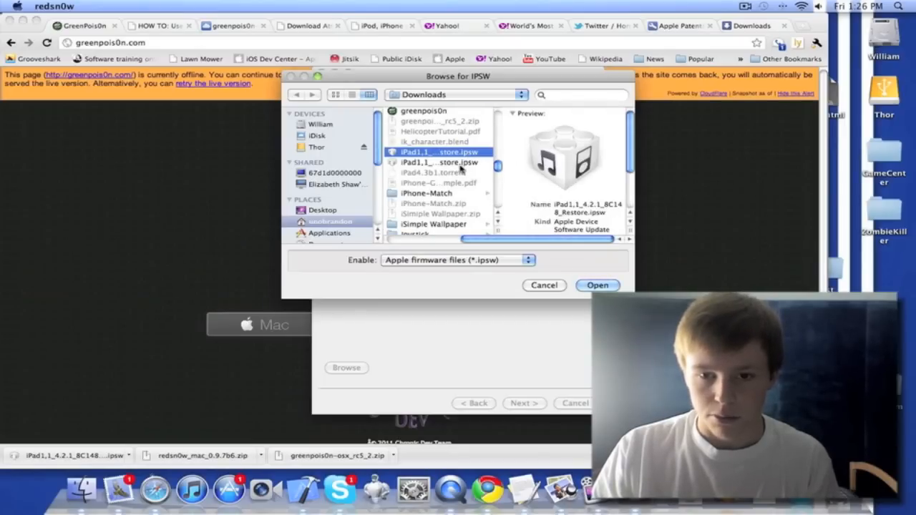
pyautogui.click(596, 286)
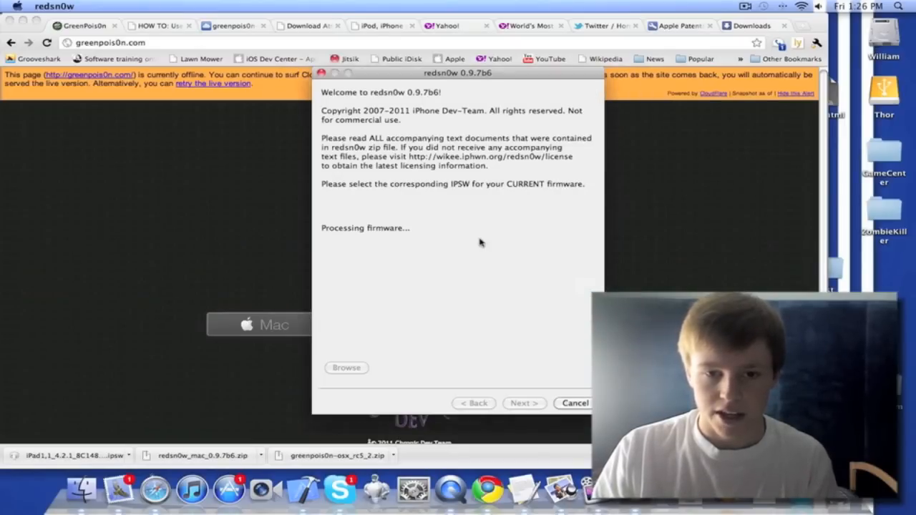
pyautogui.moveTo(484, 263)
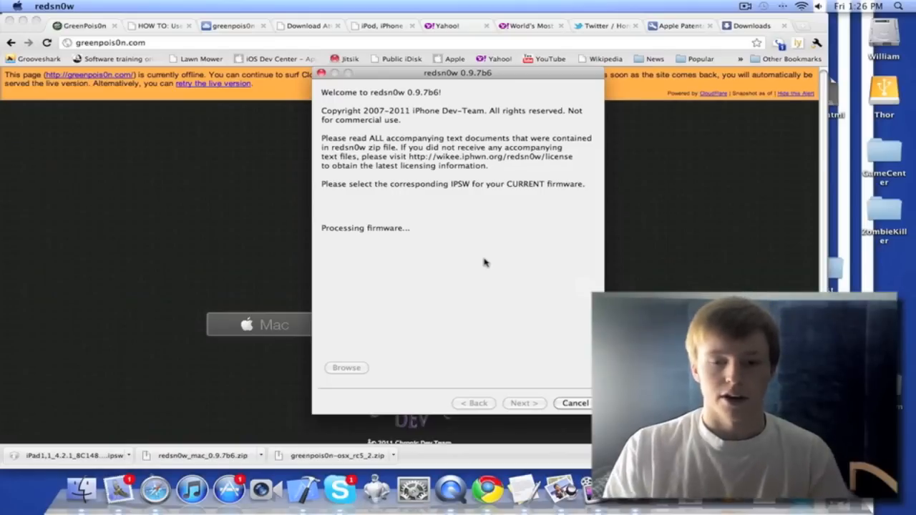
pyautogui.moveTo(478, 249)
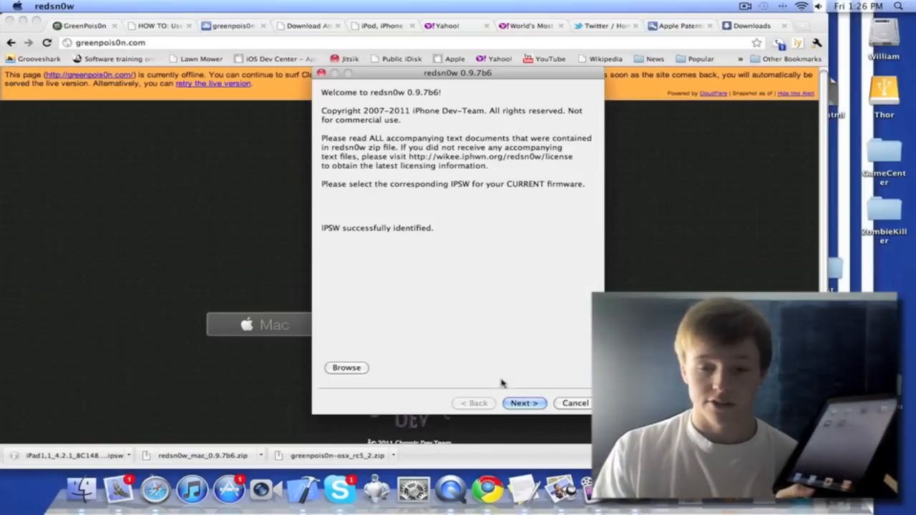
pyautogui.click(523, 403)
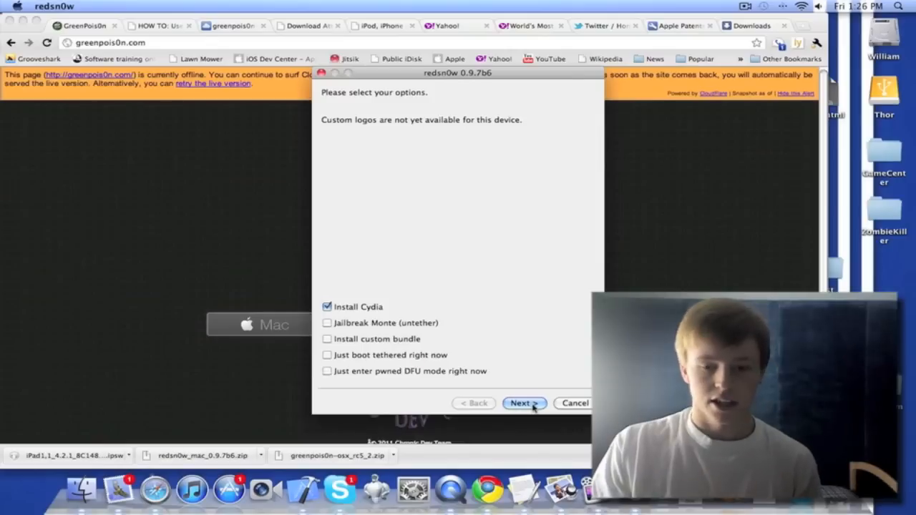
# Step: Accept Install Cydia, confirm the iPad is off and plugged in, then complete DFU mode
pyautogui.click(523, 403)
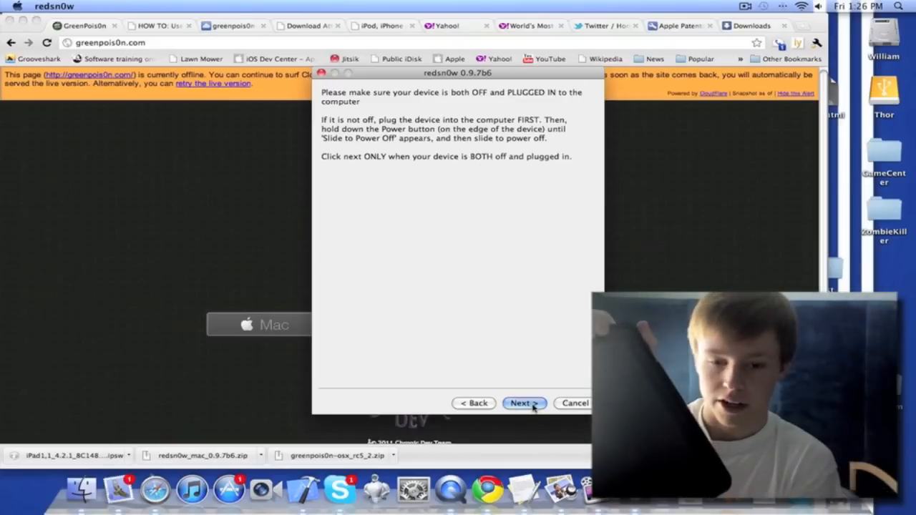
pyautogui.click(524, 403)
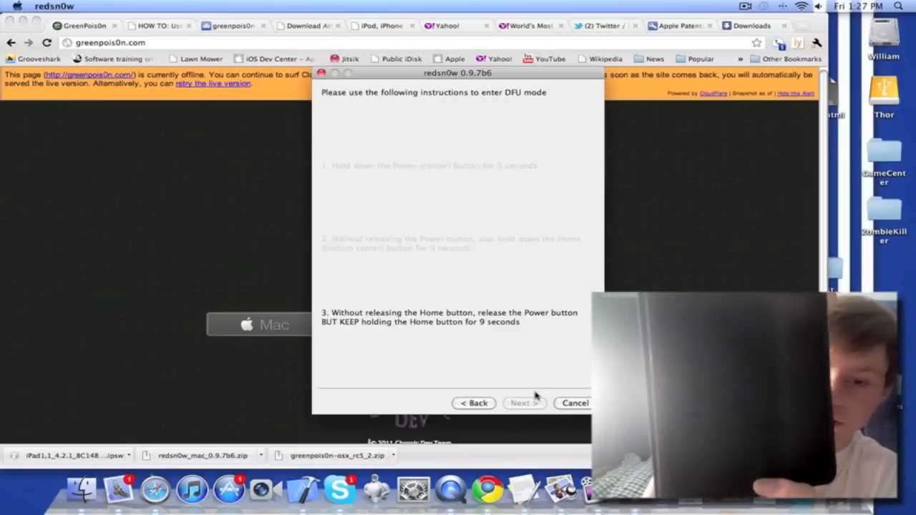
pyautogui.click(524, 402)
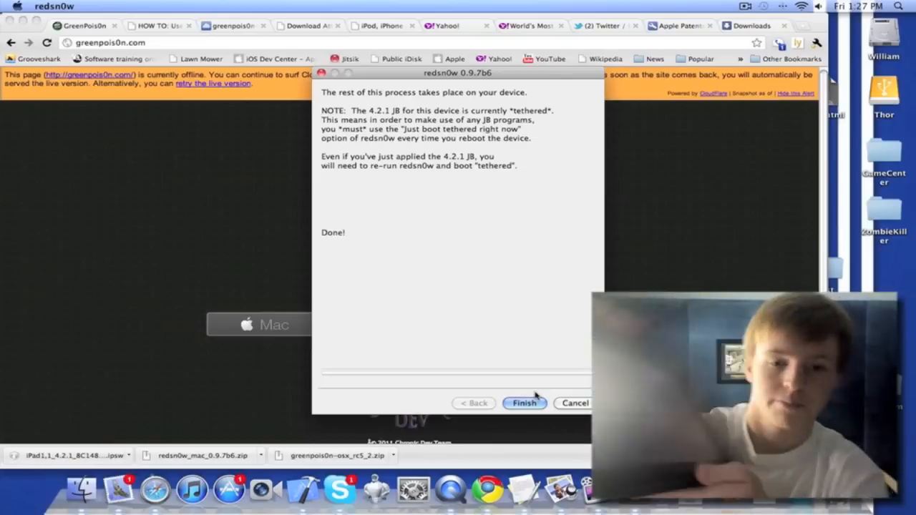
pyautogui.click(524, 403)
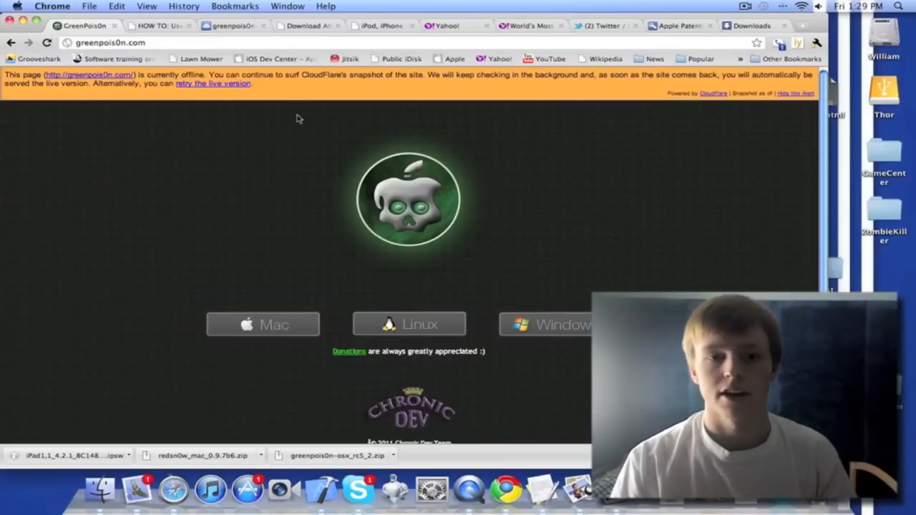
pyautogui.moveTo(435, 126)
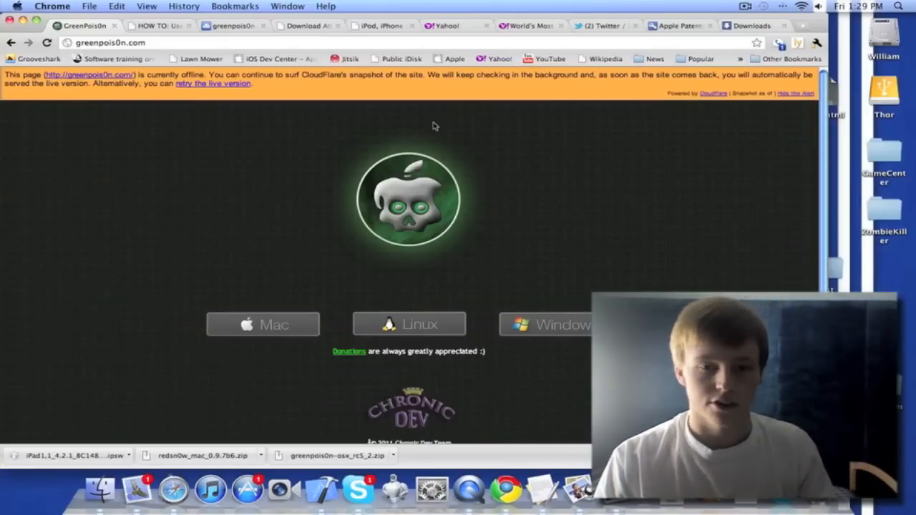